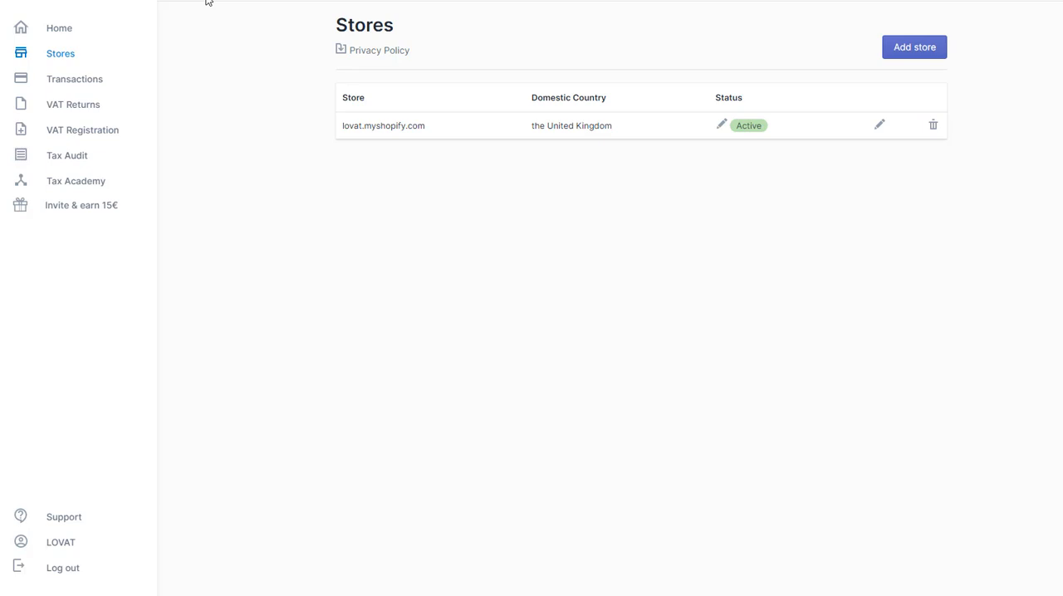
mouse_move(721, 126)
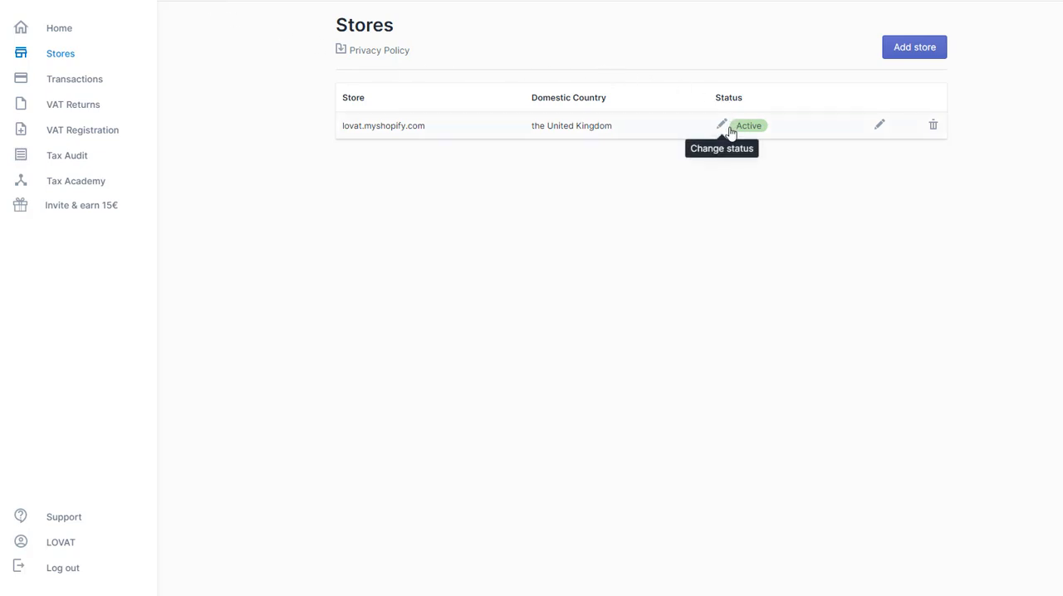
mouse_move(538, 151)
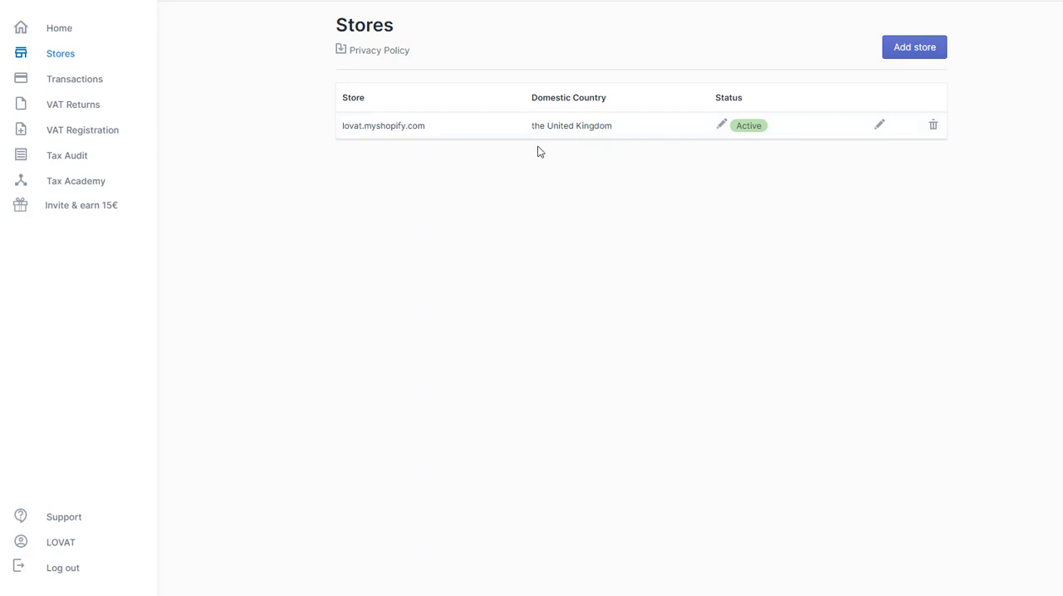
mouse_move(171, 76)
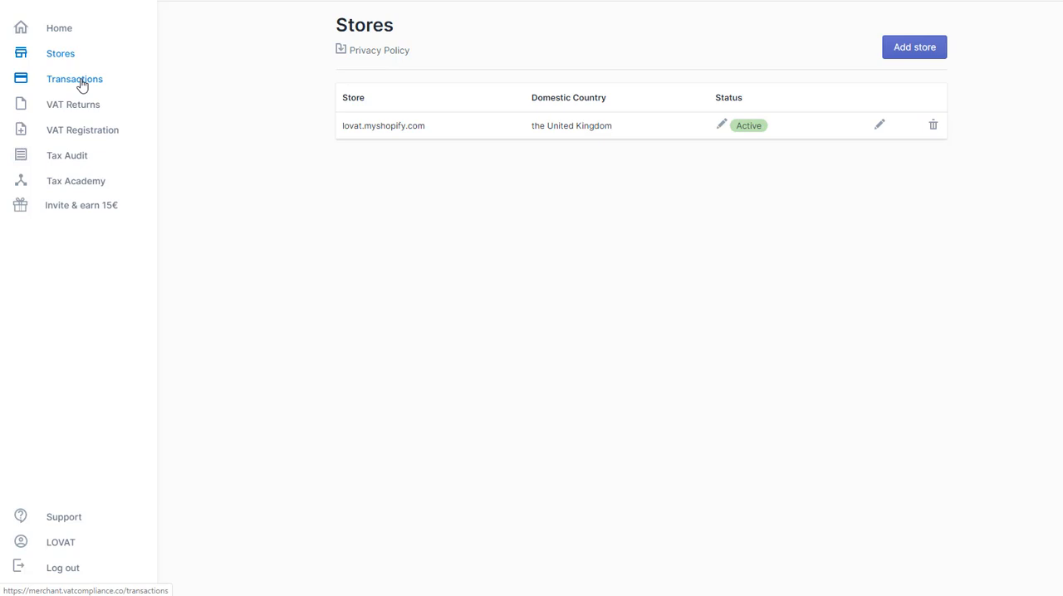
Go to the Transactions list and start adding transactions from the store
left_click(73, 79)
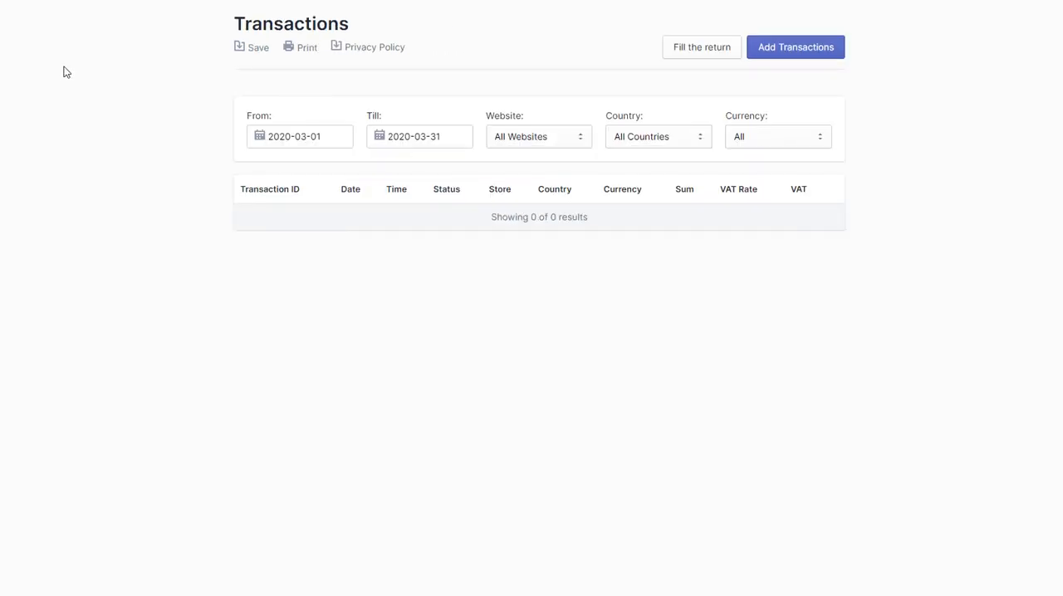
mouse_move(309, 73)
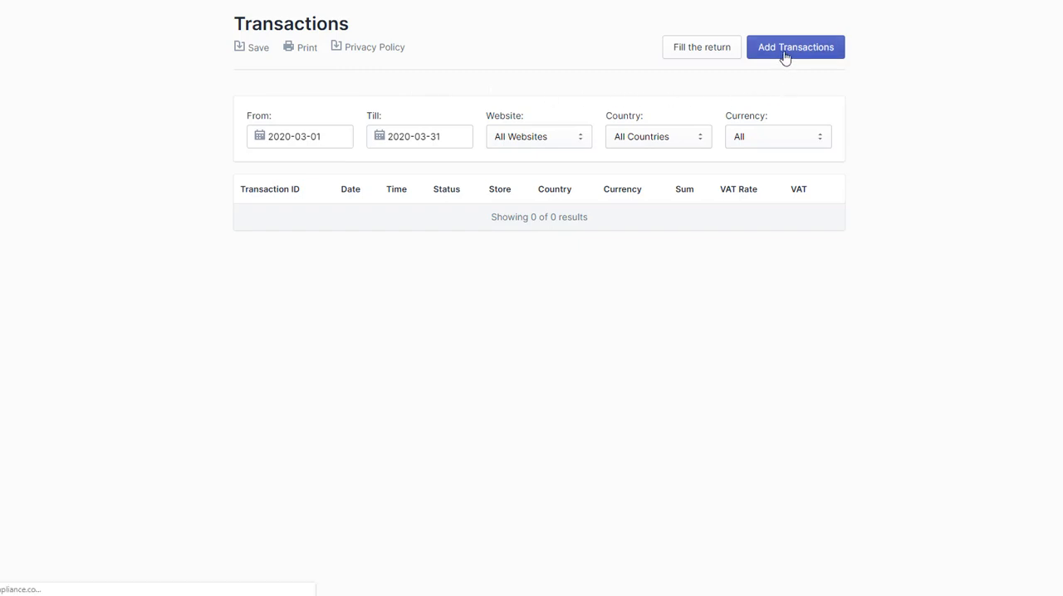
left_click(793, 46)
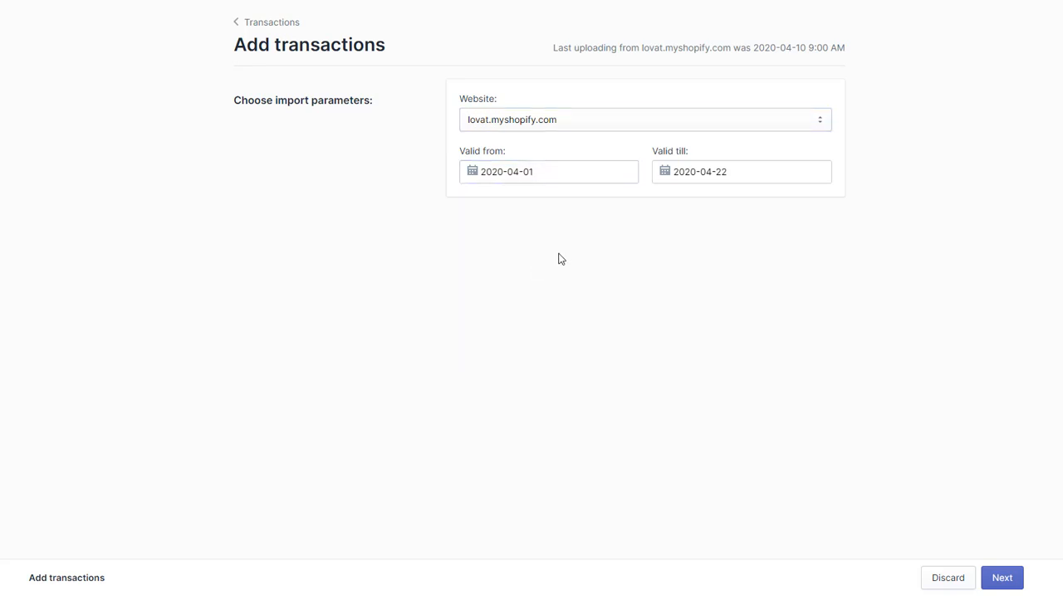
Set the import's Valid till date to April 30 and run the Shopify import
left_click(740, 171)
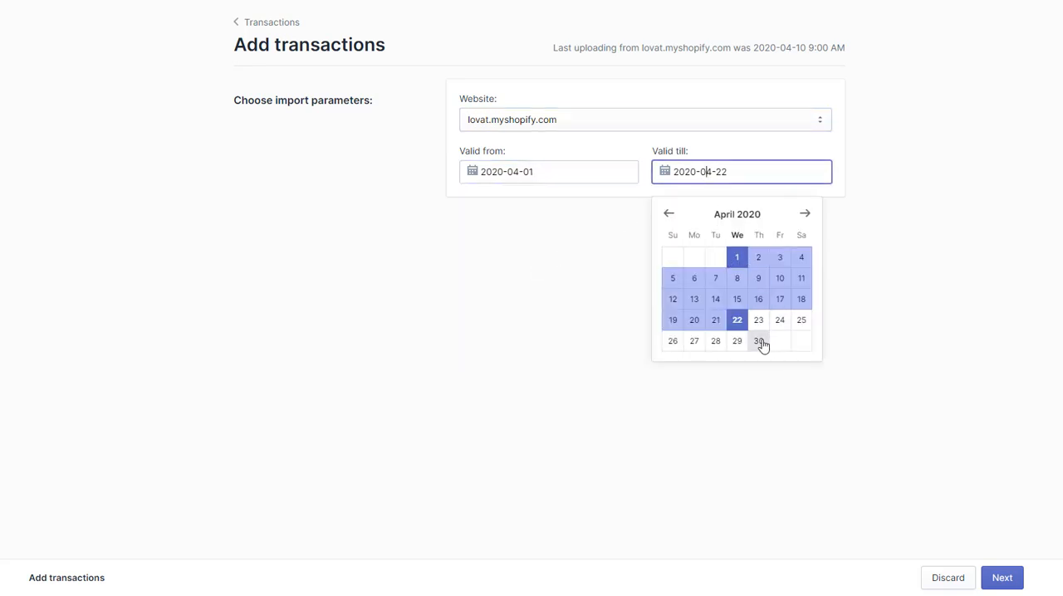
left_click(758, 342)
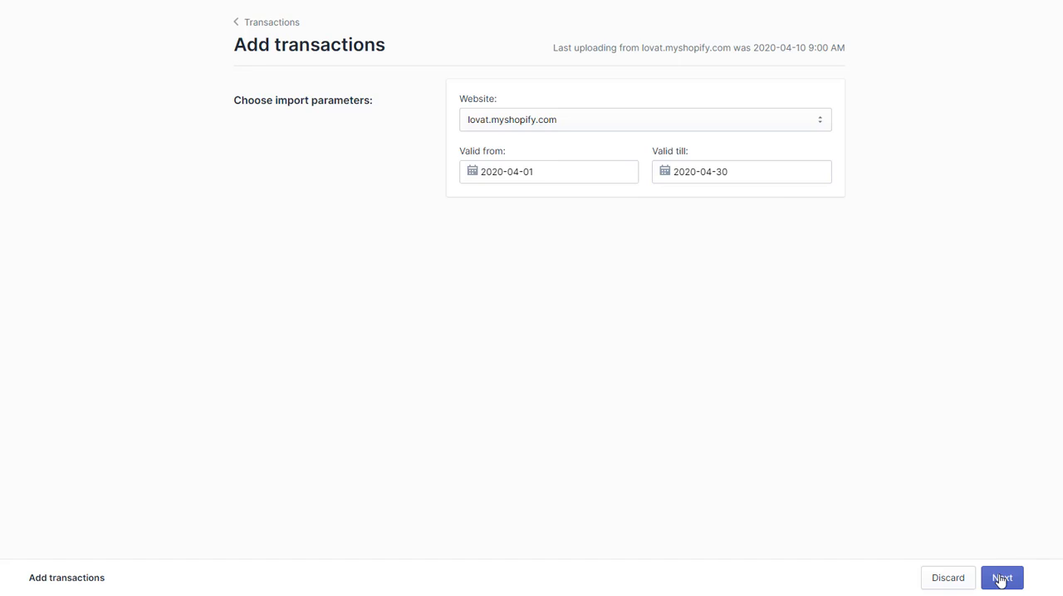
left_click(1002, 578)
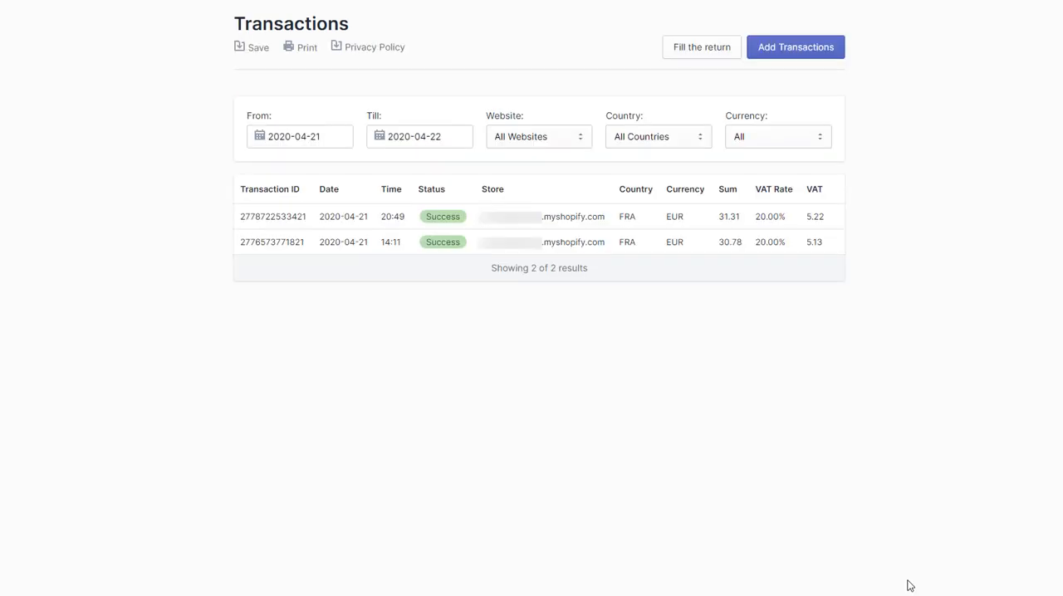
mouse_move(544, 390)
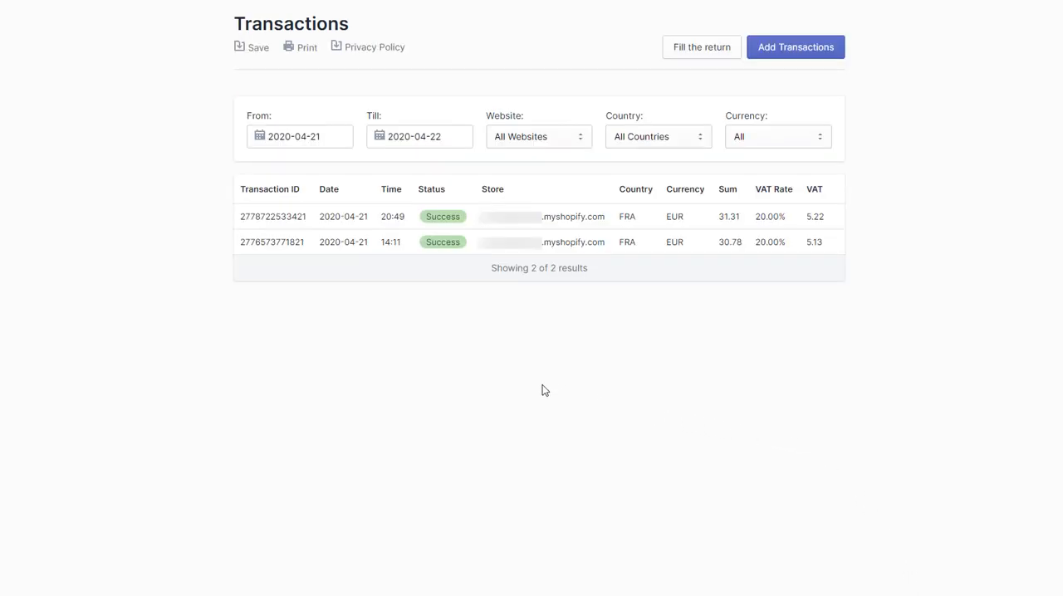
mouse_move(397, 343)
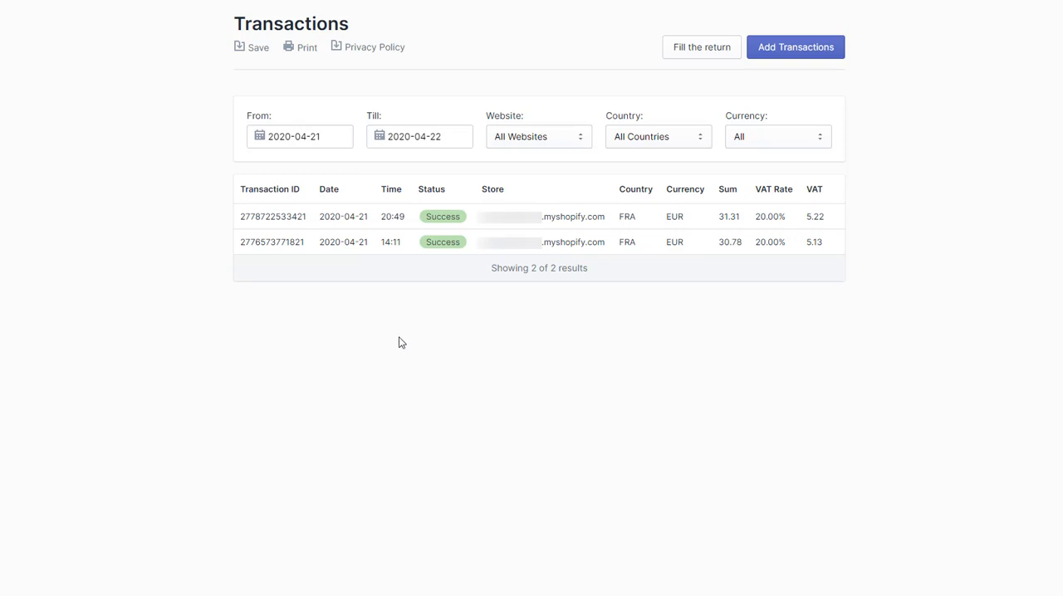
mouse_move(349, 291)
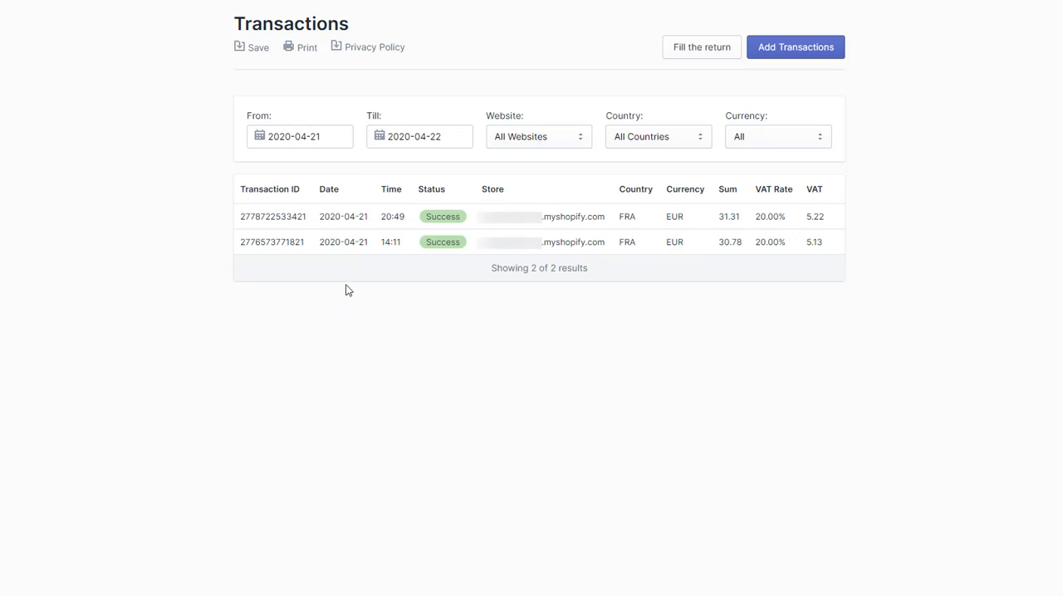
mouse_move(628, 196)
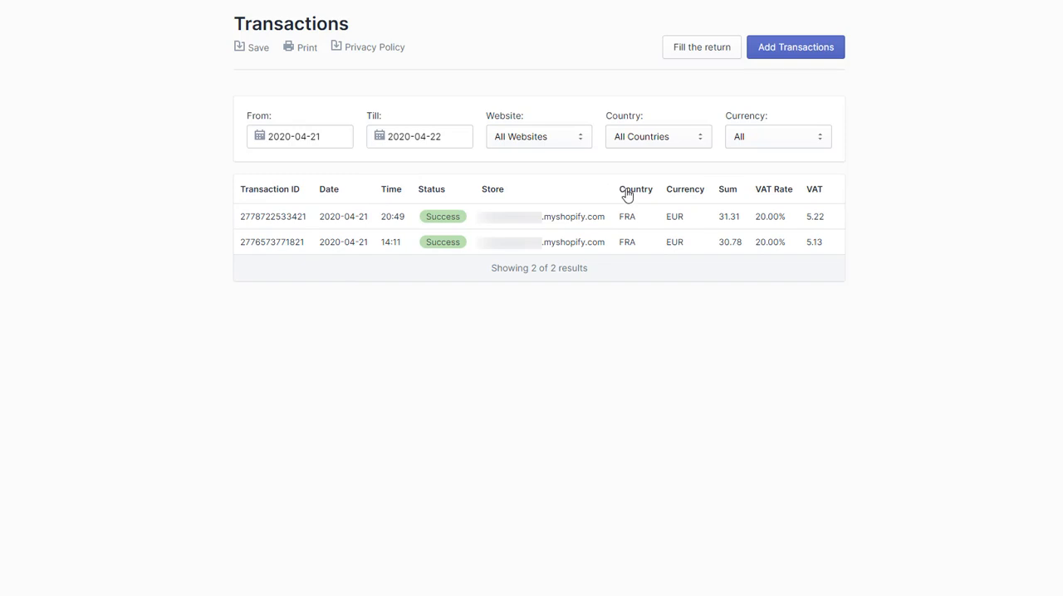
mouse_move(729, 189)
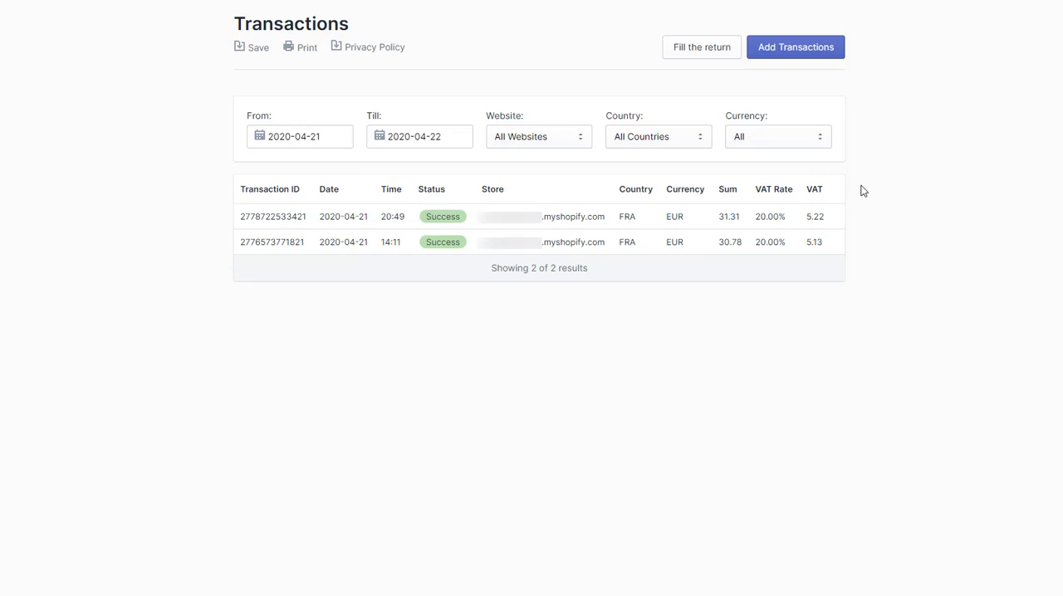
mouse_move(699, 47)
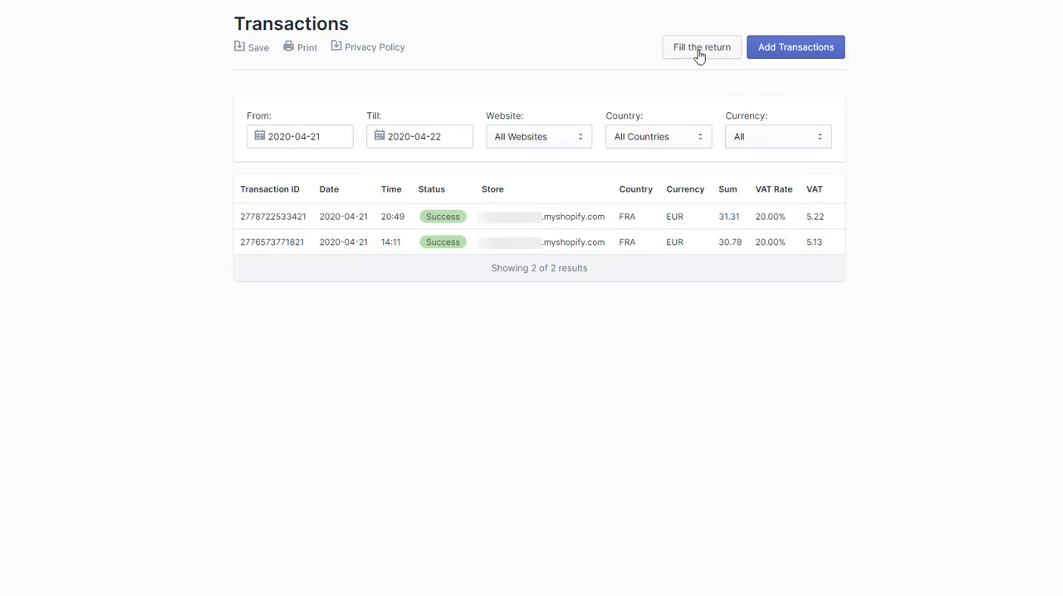
Start filling a VAT return with France as the country and begin choosing the year
left_click(701, 47)
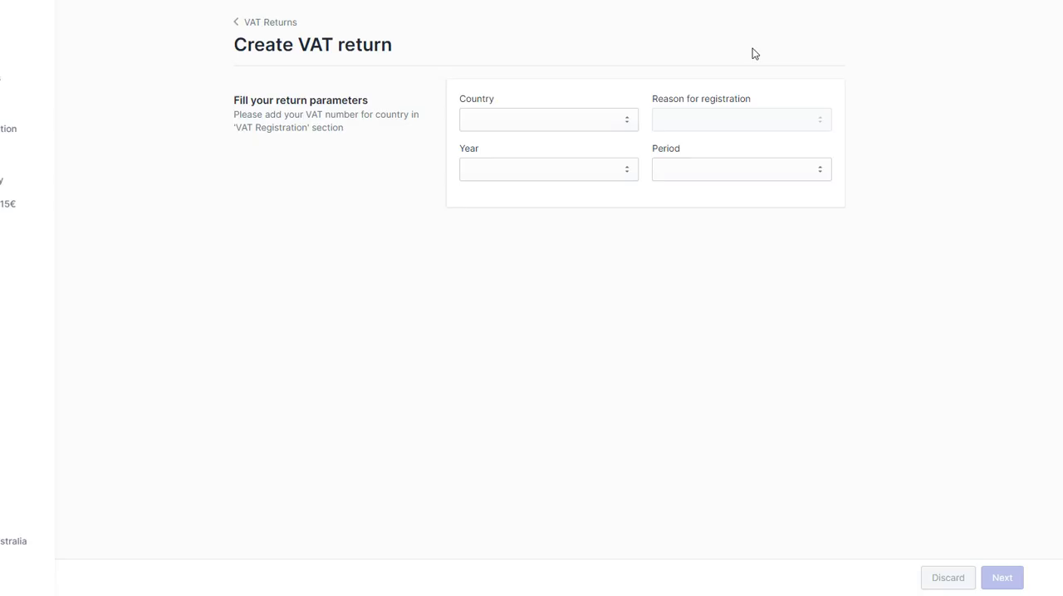
mouse_move(711, 51)
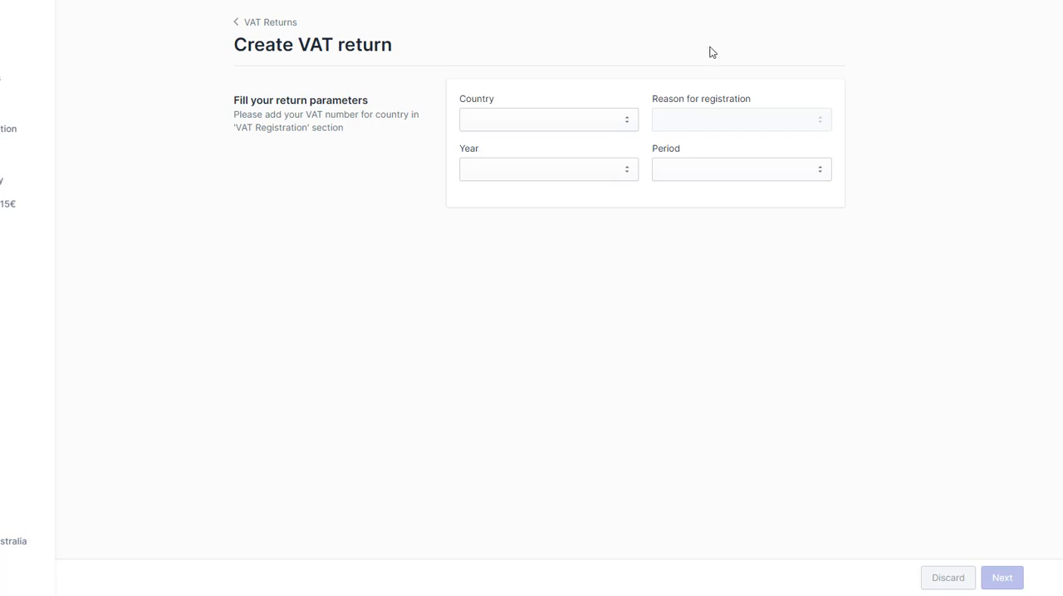
left_click(548, 119)
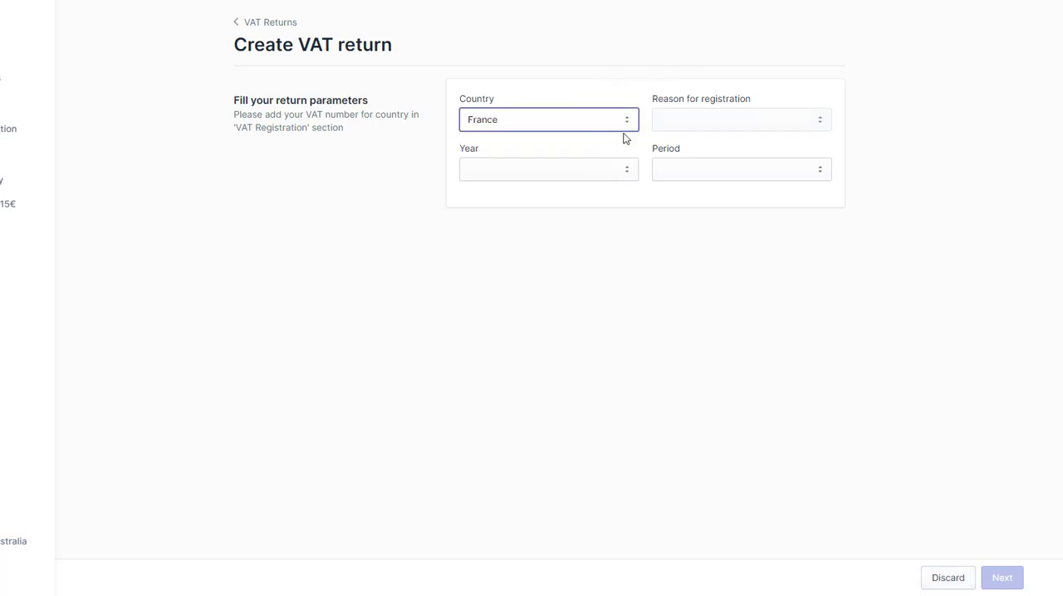
left_click(548, 169)
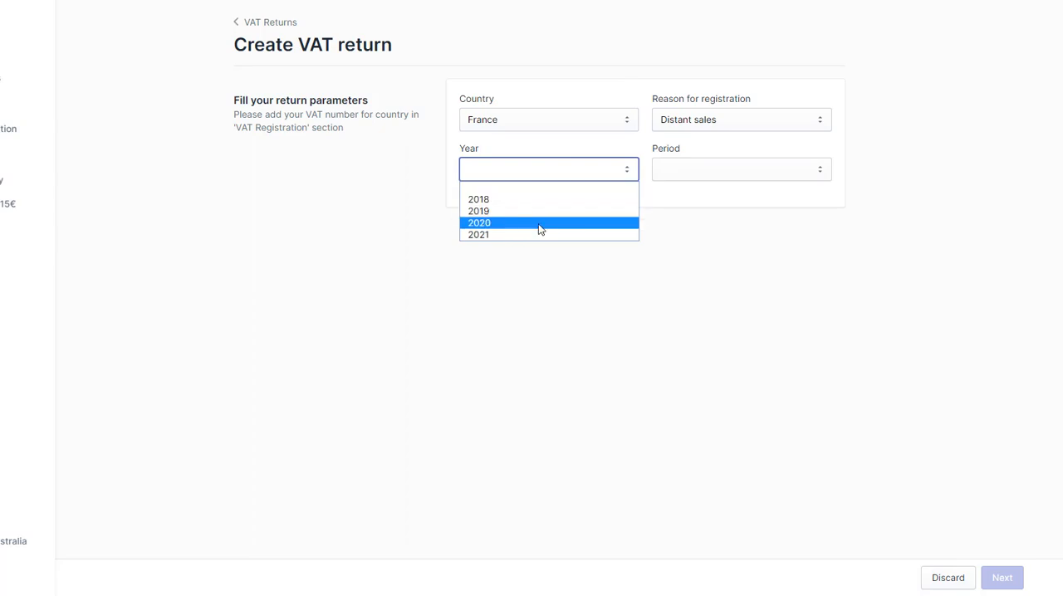